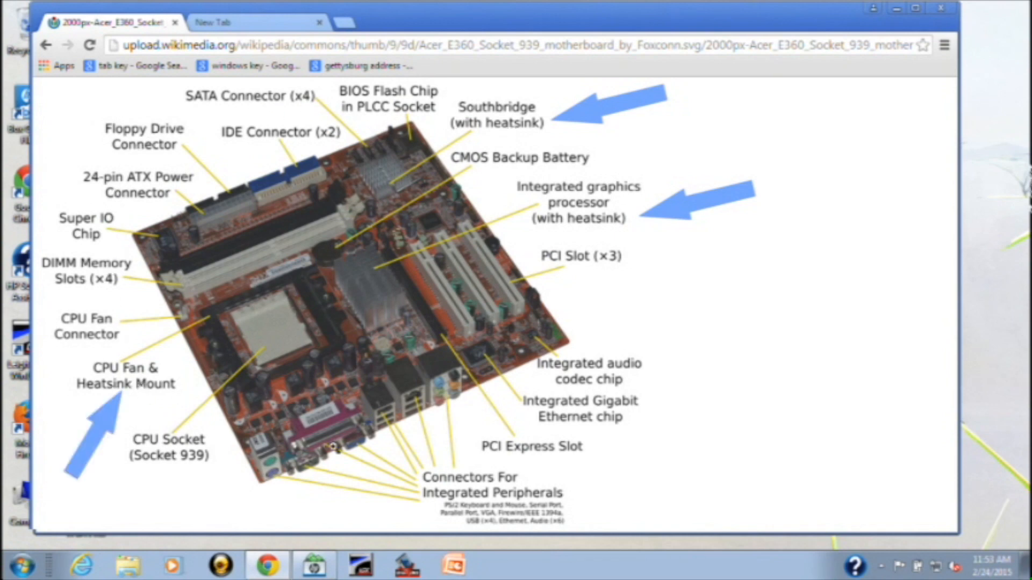
pyautogui.moveTo(696, 349)
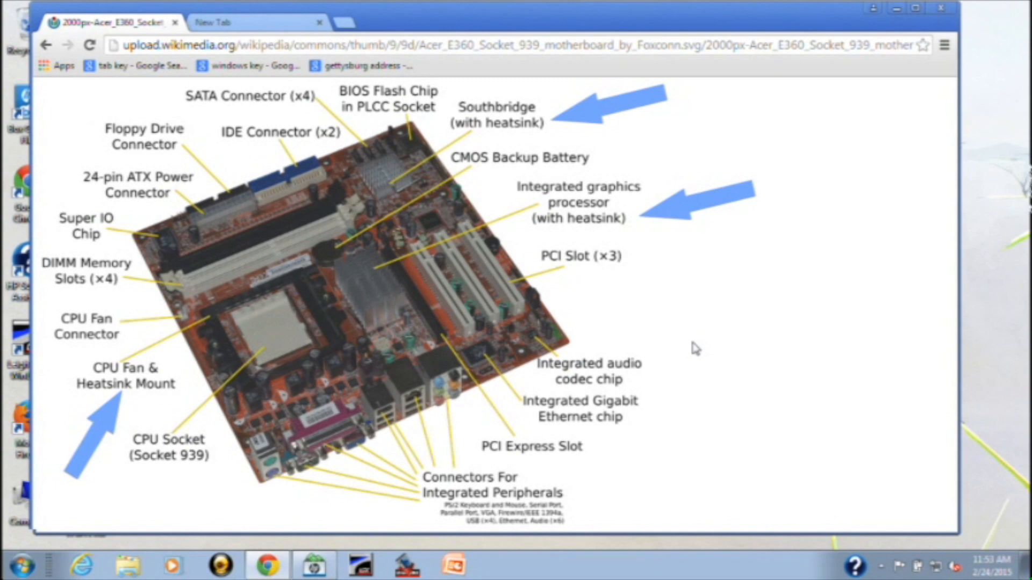